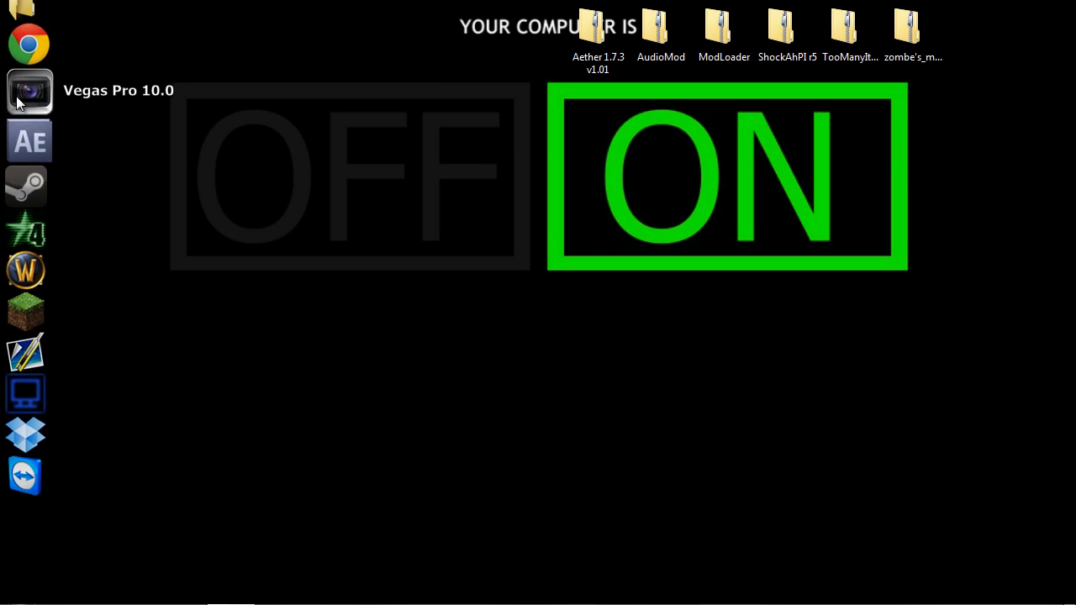
Search %appdata% and browse Roaming into the .minecraft\bin folder.
left_click(17, 589)
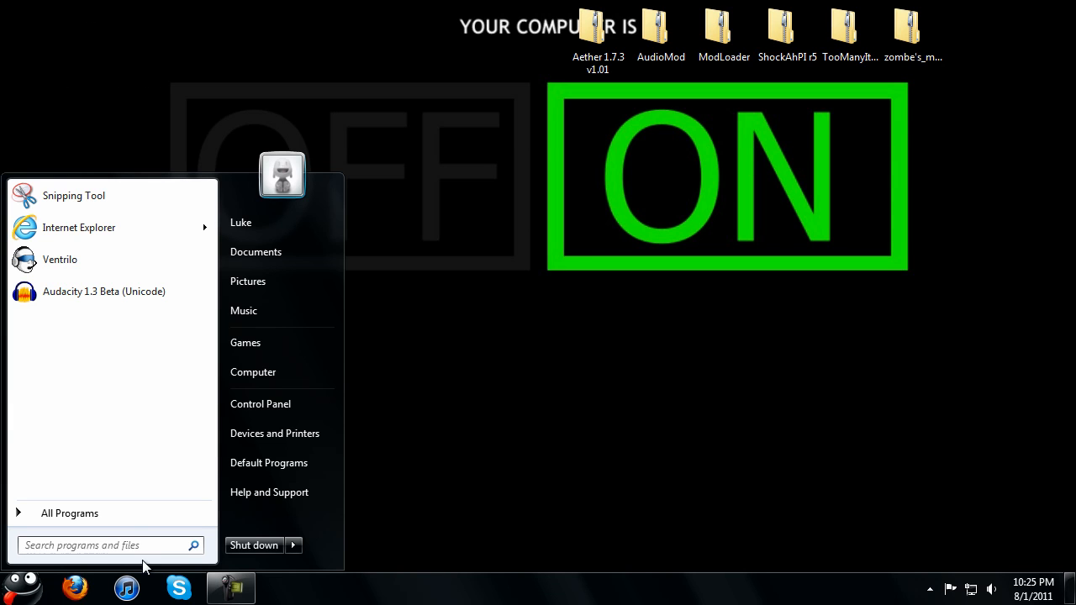
type("%appdata%")
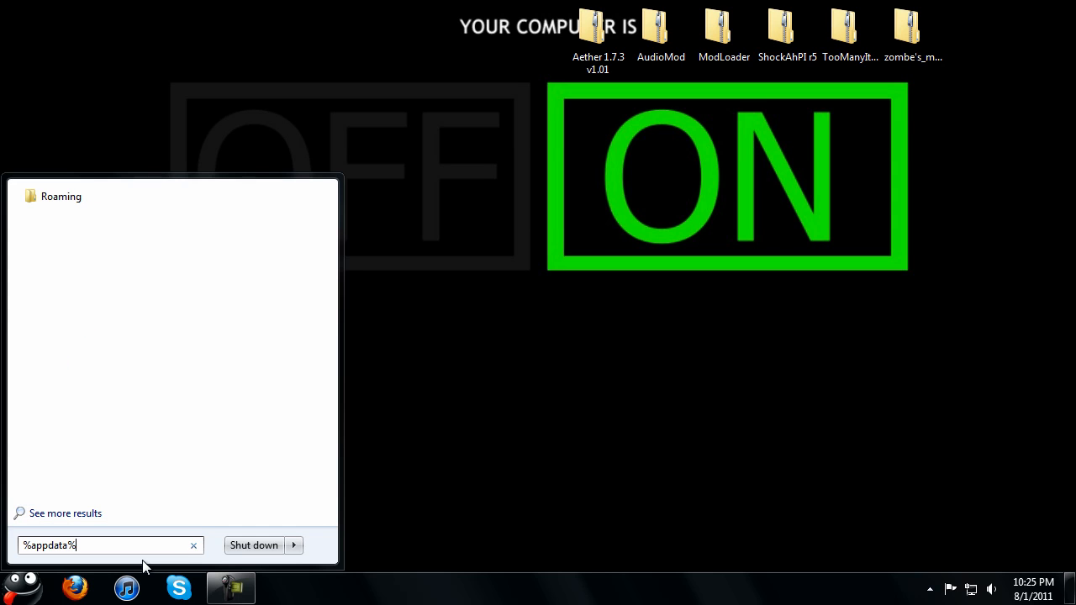
left_click(60, 196)
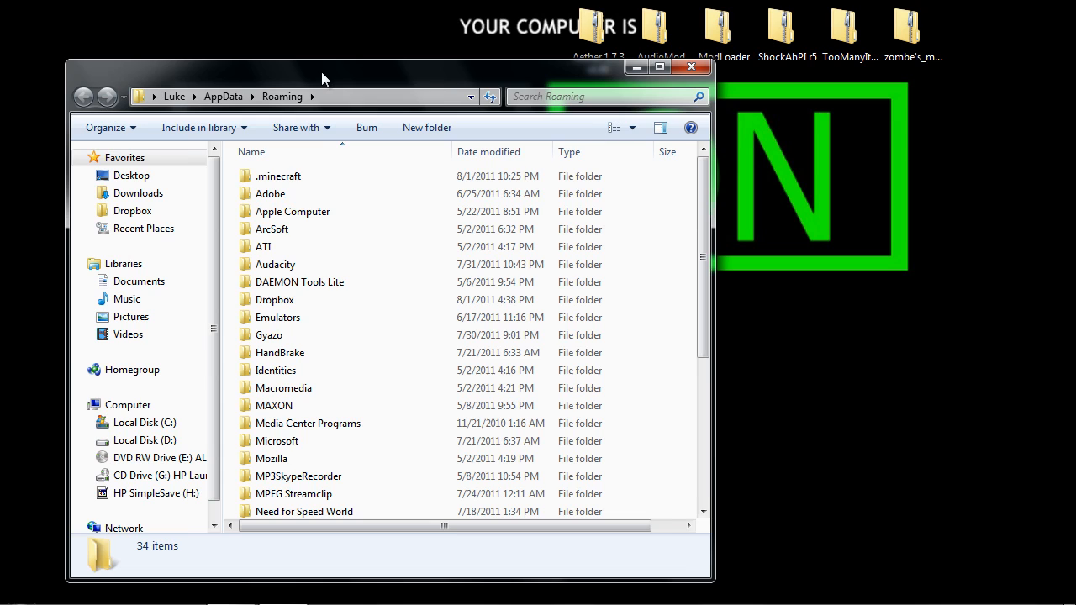
double_click(278, 176)
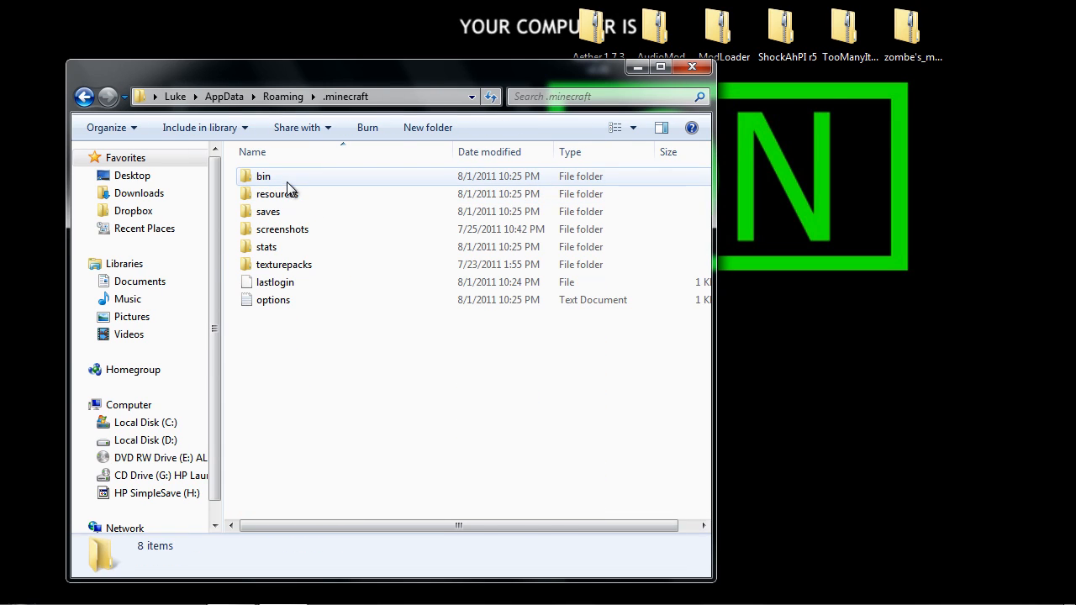
double_click(263, 175)
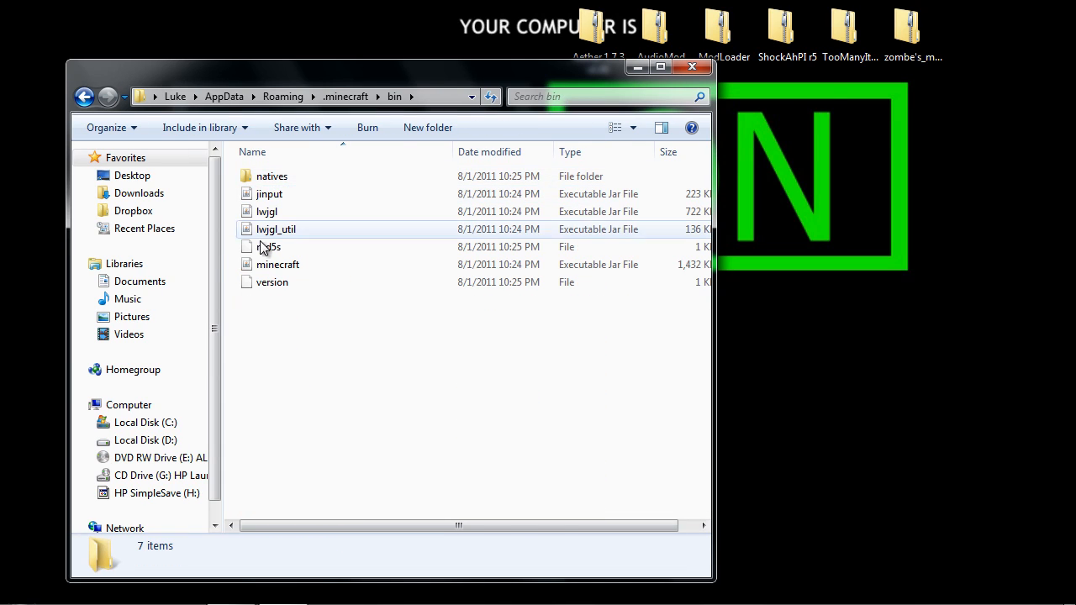
Open minecraft.jar as a 7-Zip archive and bring up the META-INF folder's delete option.
right_click(277, 264)
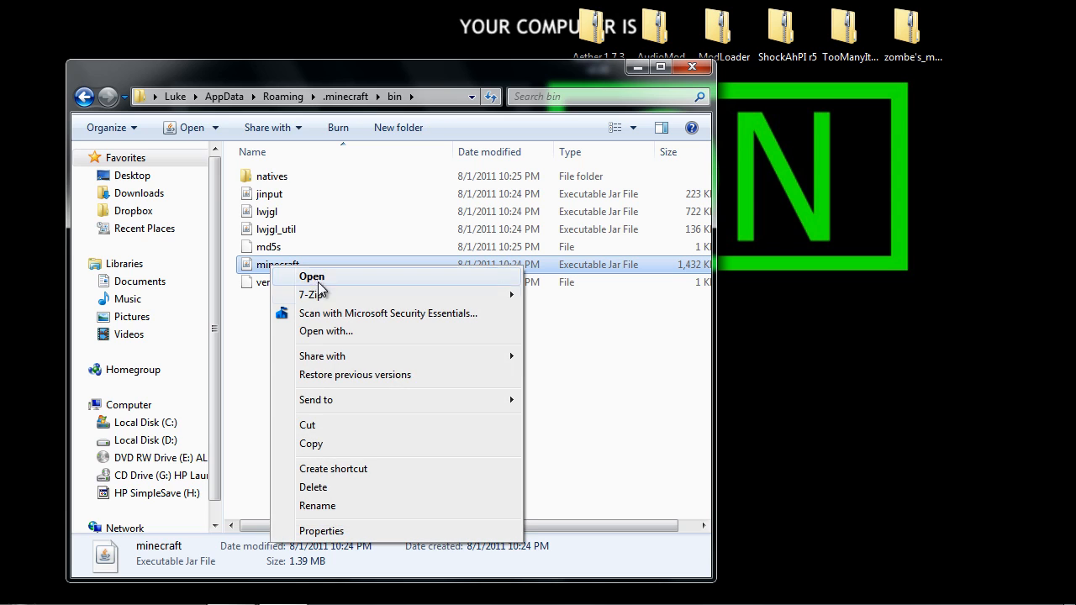
left_click(564, 299)
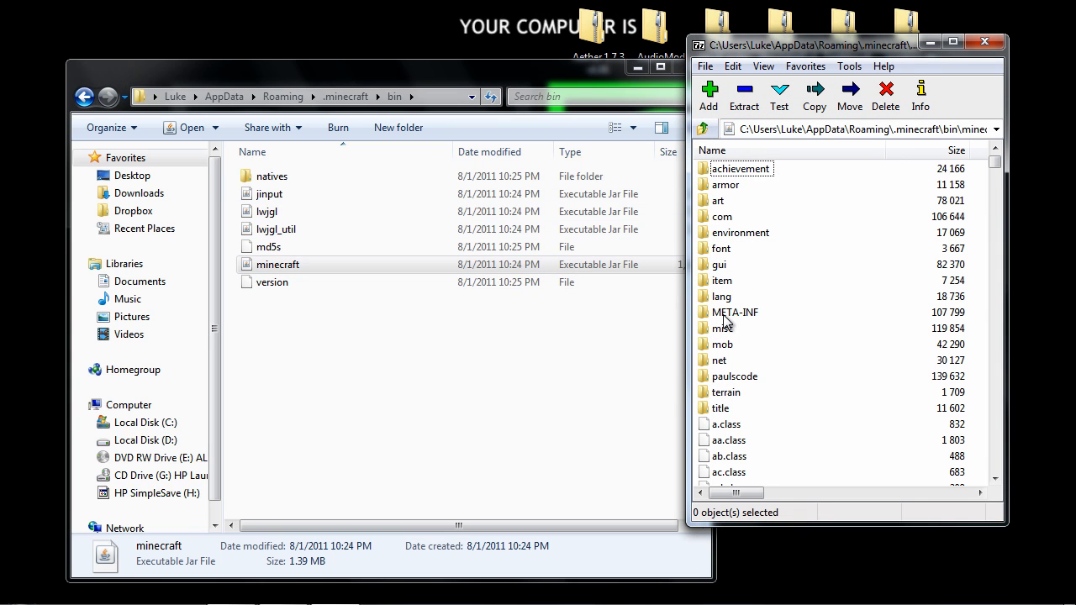
right_click(735, 312)
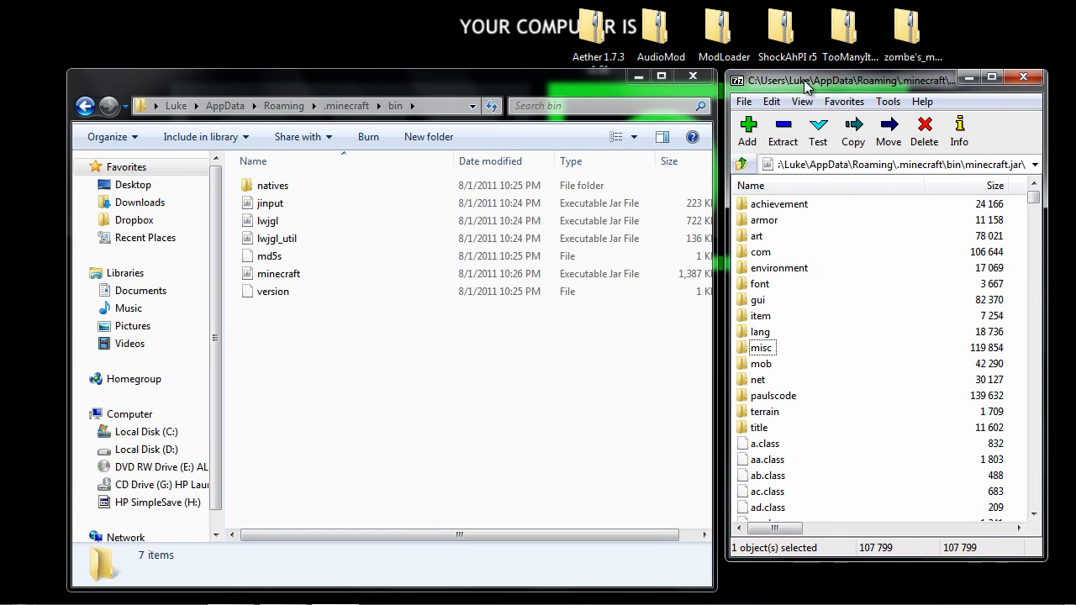
mouse_move(598, 29)
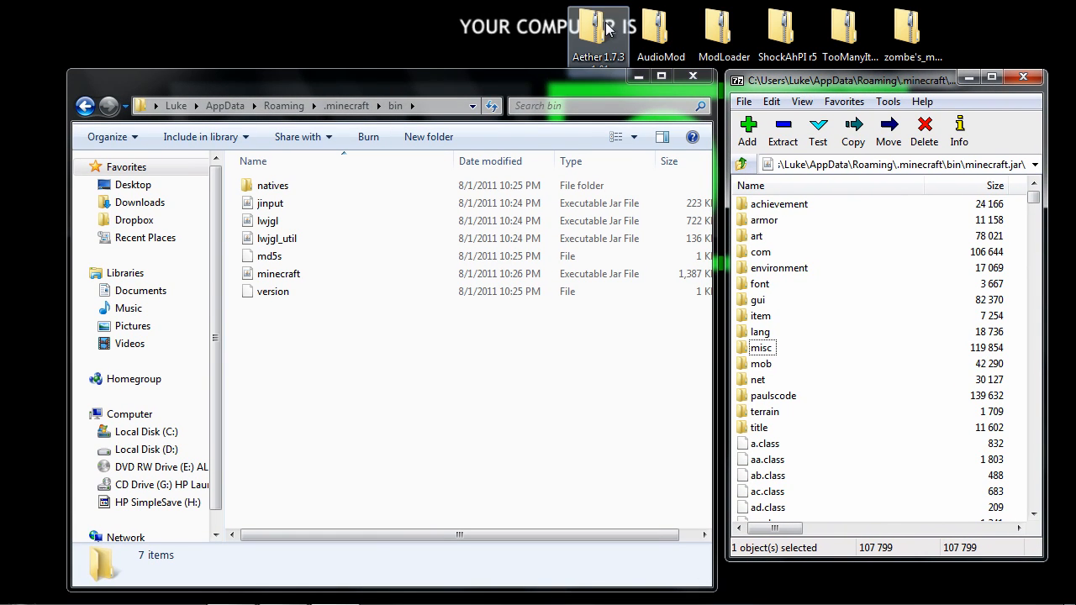
Open ModLoader.zip and AudioMod.zip as archives in 7-Zip.
right_click(723, 29)
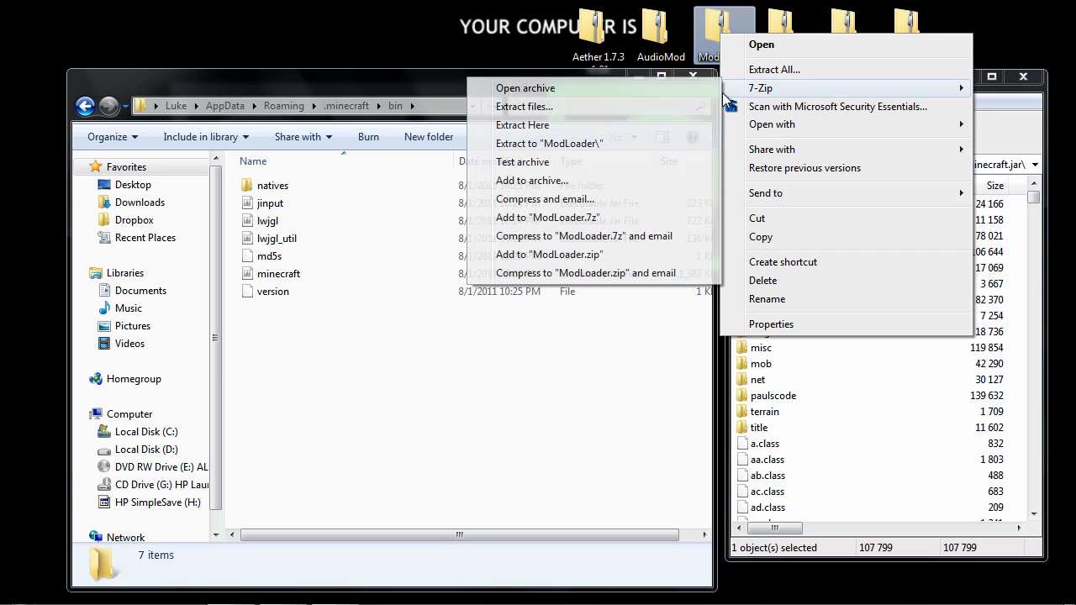
left_click(525, 87)
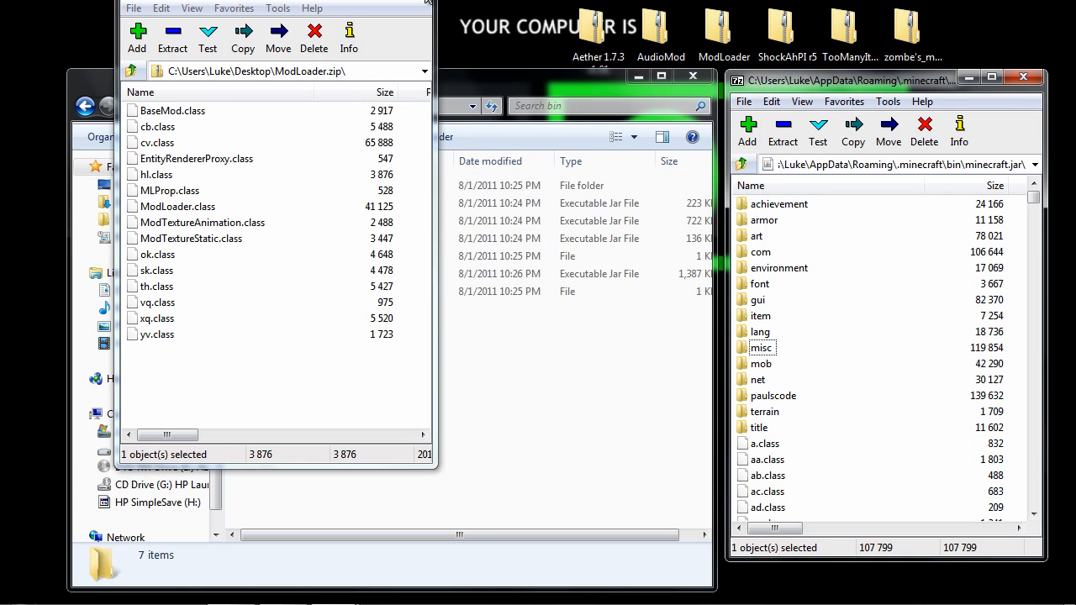
right_click(662, 25)
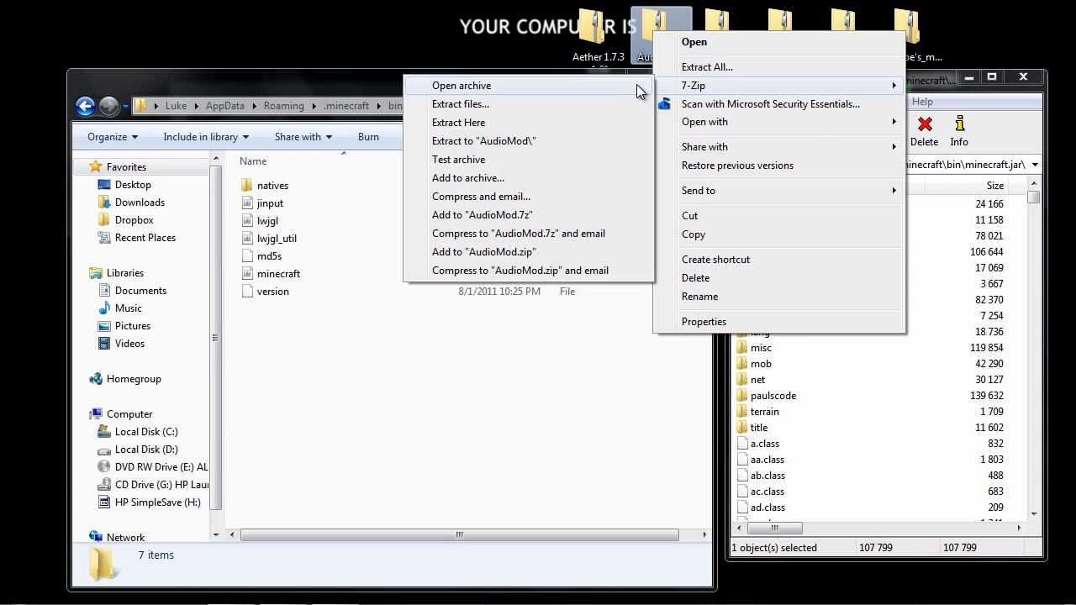
left_click(460, 85)
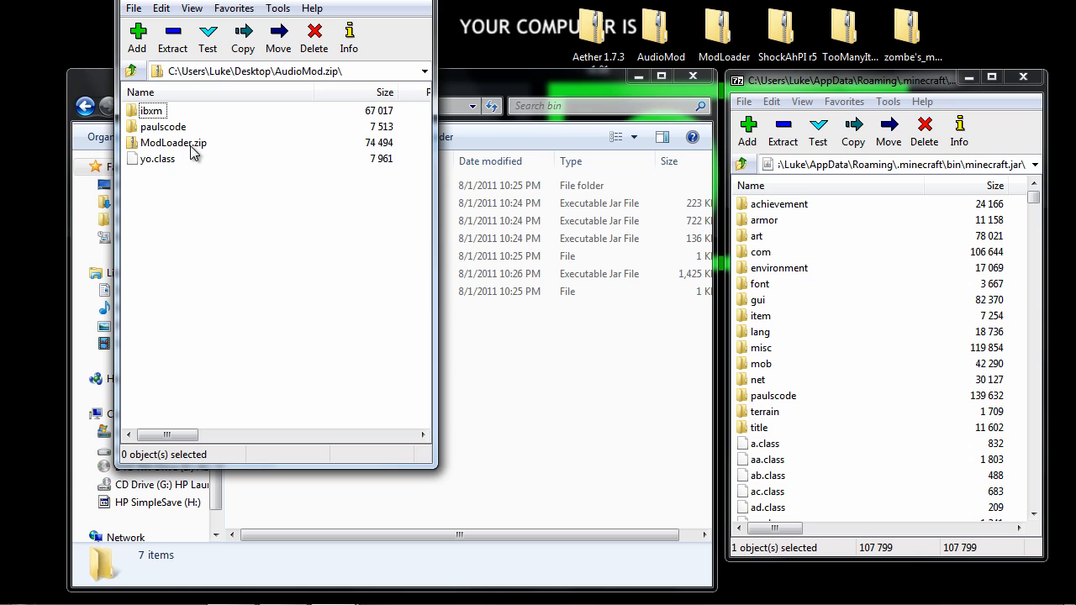
Select AudioMod's files and delete the ModLoader.zip bundled inside AudioMod.
left_click(163, 126)
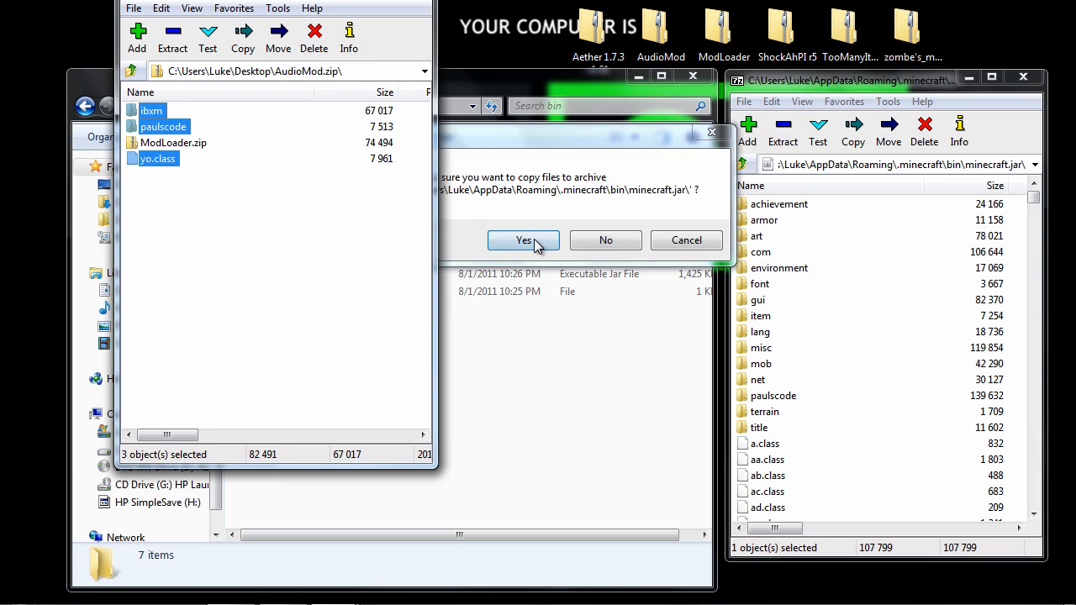
right_click(173, 142)
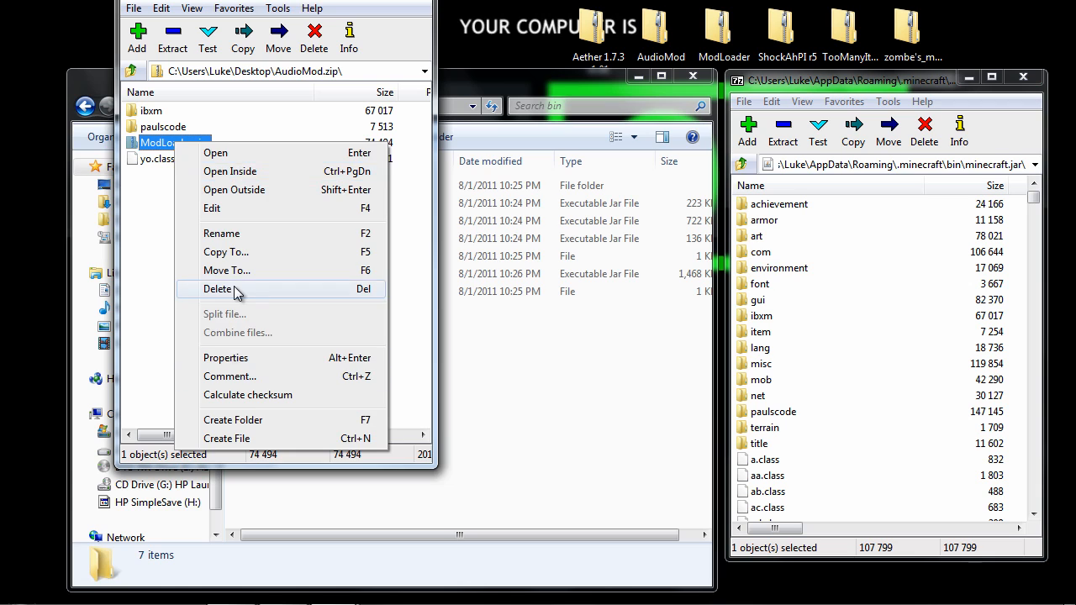
left_click(217, 288)
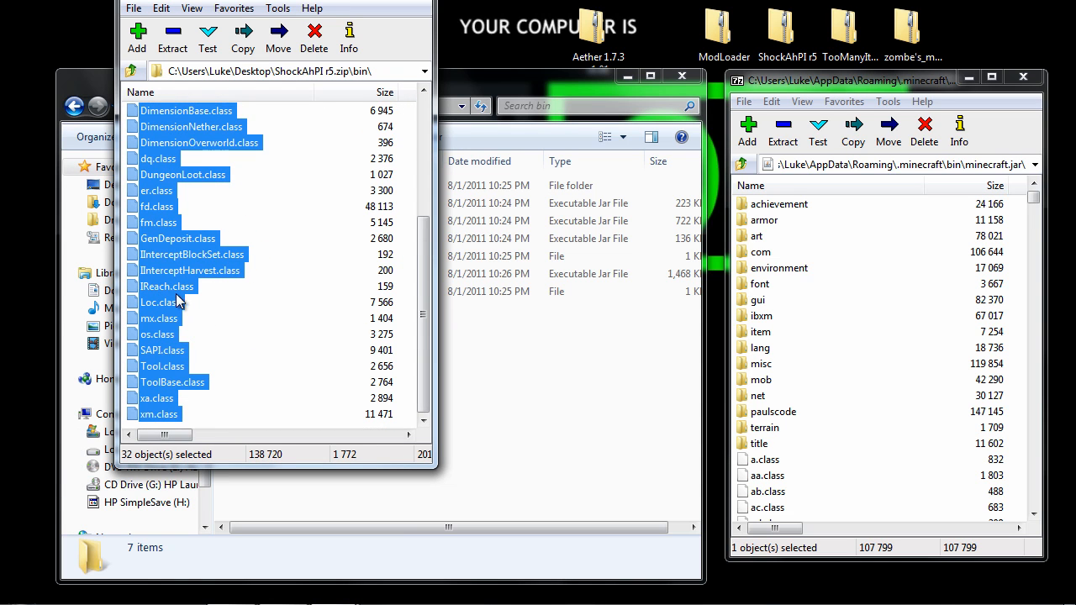
Copy ShockAhPI and Zombe classes into minecraft.jar, then open Aether's Jar folder.
left_click(166, 286)
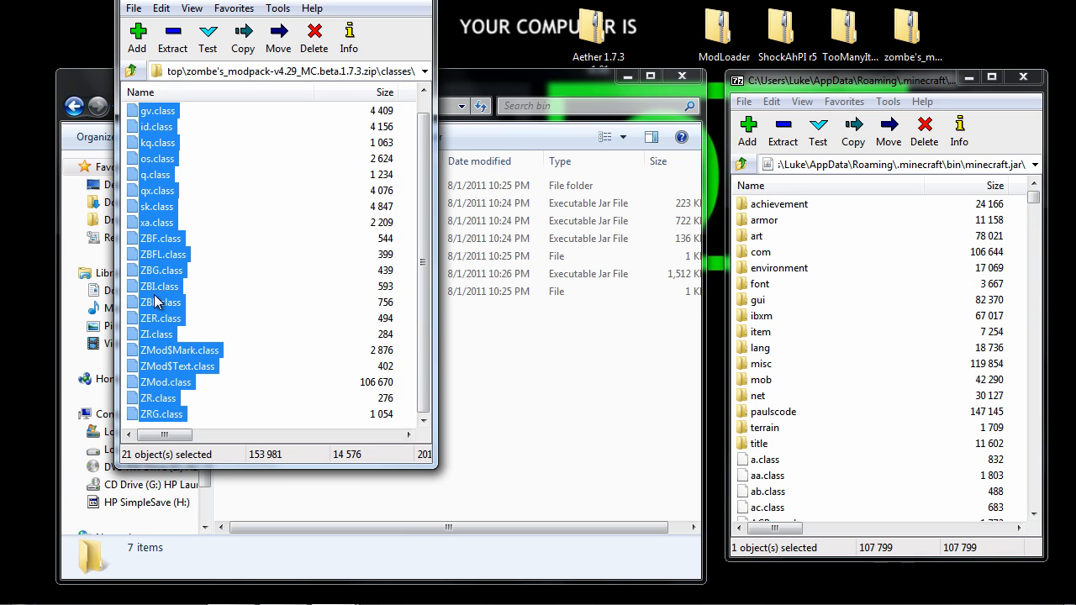
left_click(162, 253)
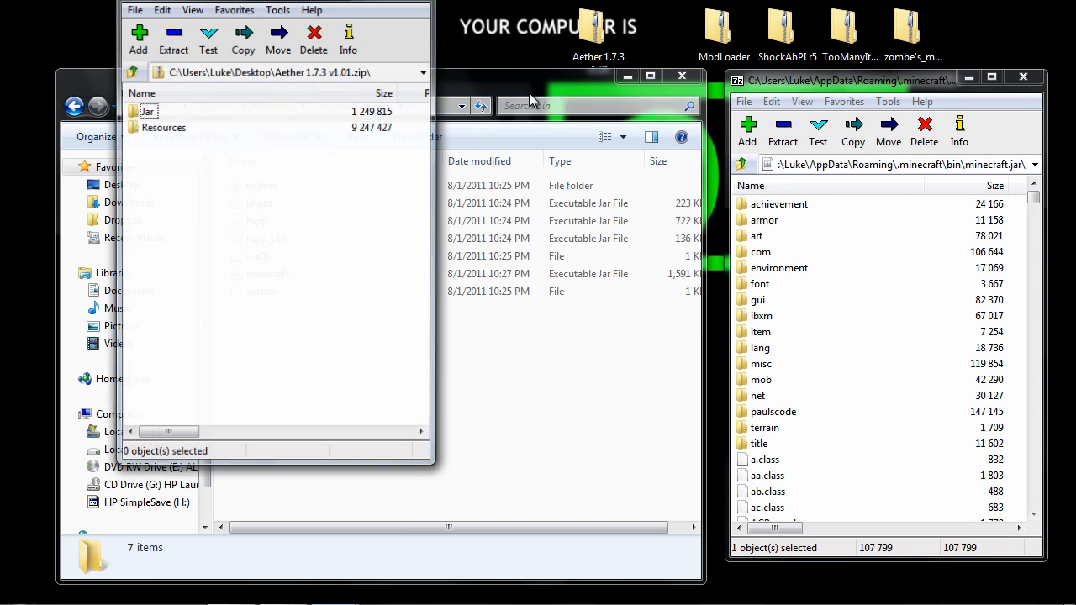
double_click(146, 111)
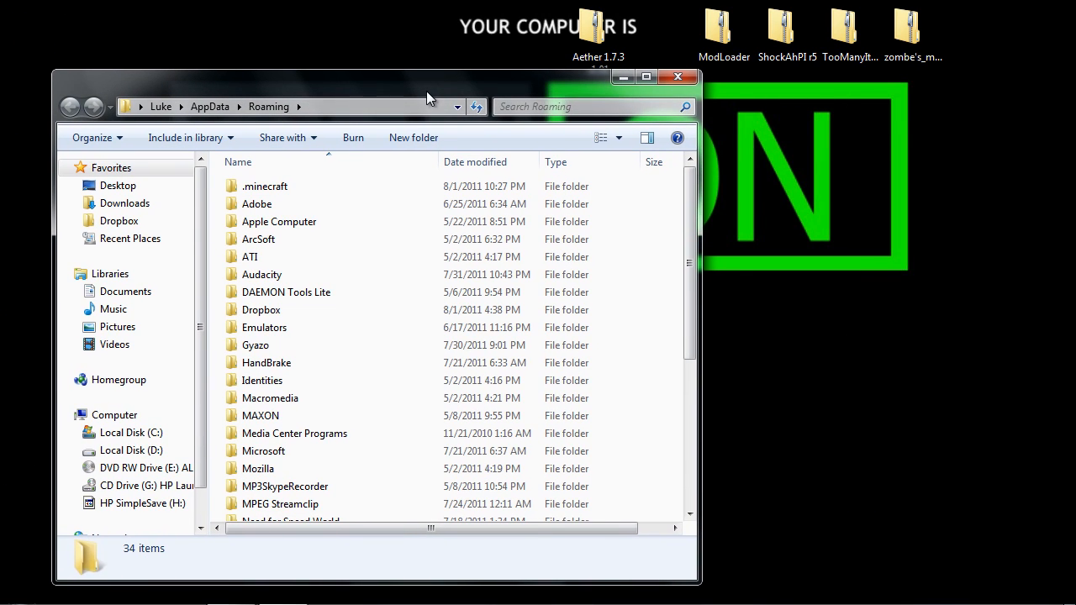
Open the mods folder inside .minecraft.
left_click(265, 186)
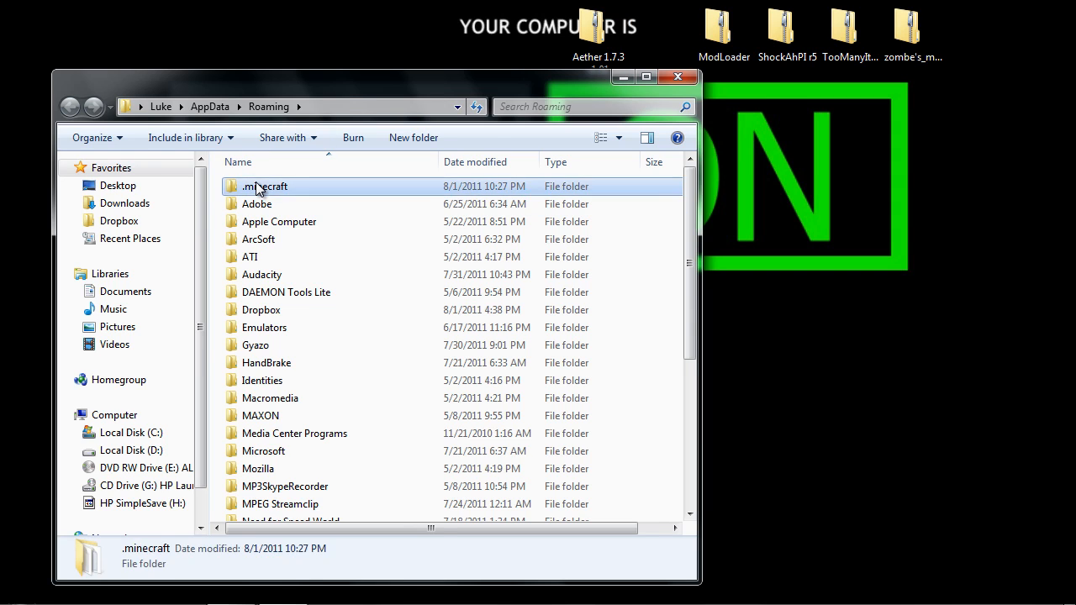
double_click(265, 186)
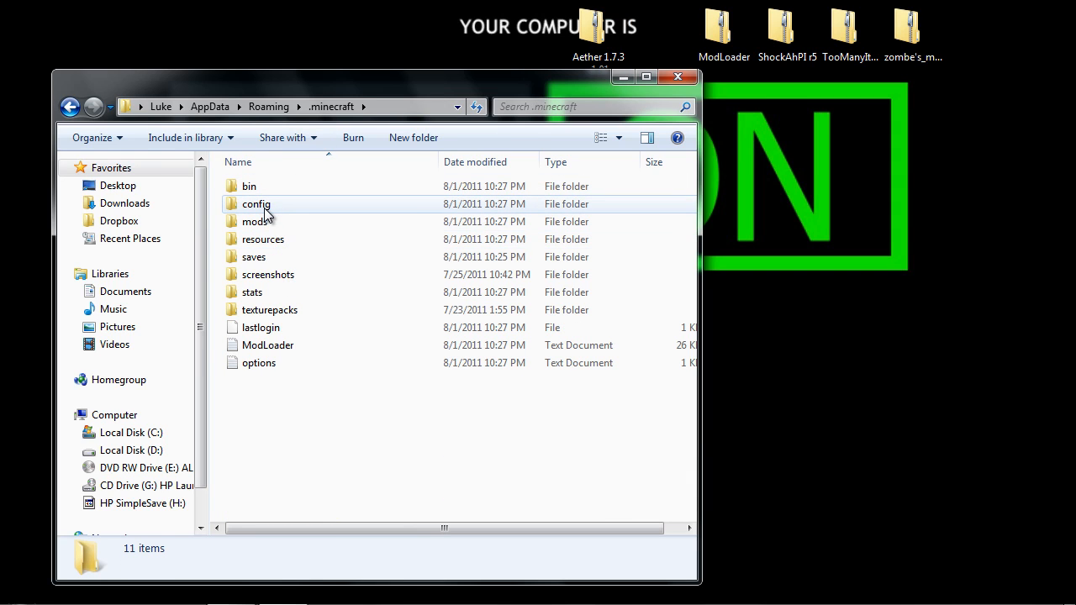
double_click(256, 203)
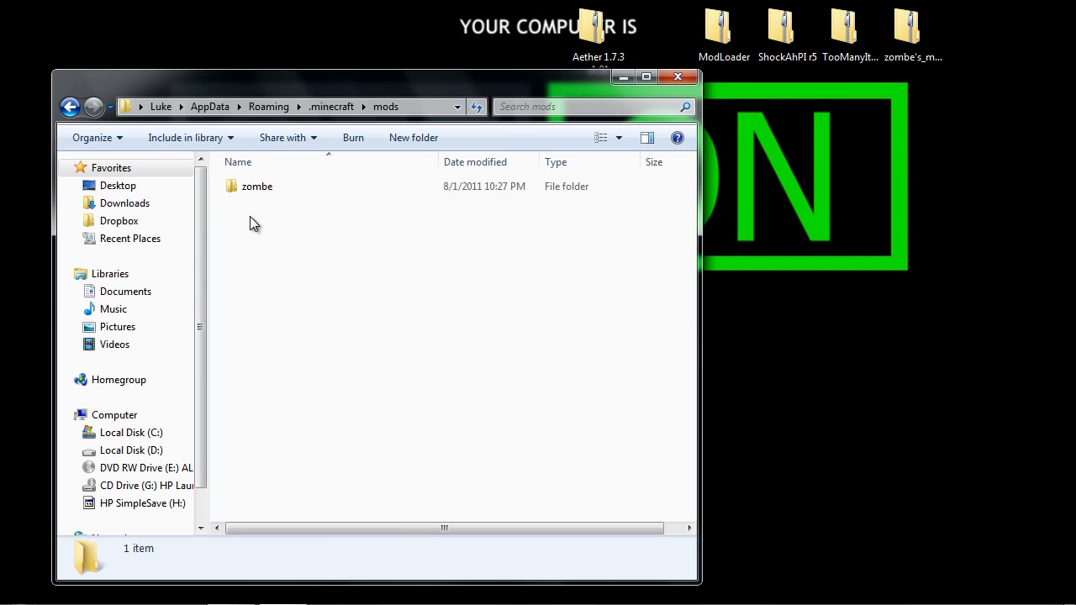
Open the Zombe modpack zip's config folder and delete the old zombe log.
right_click(912, 25)
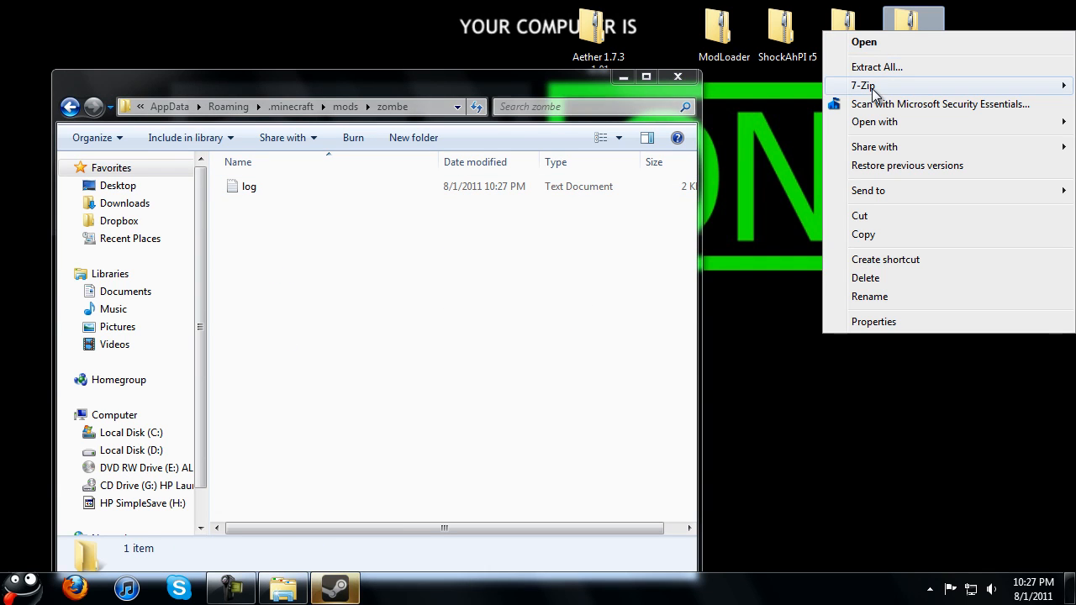
left_click(863, 85)
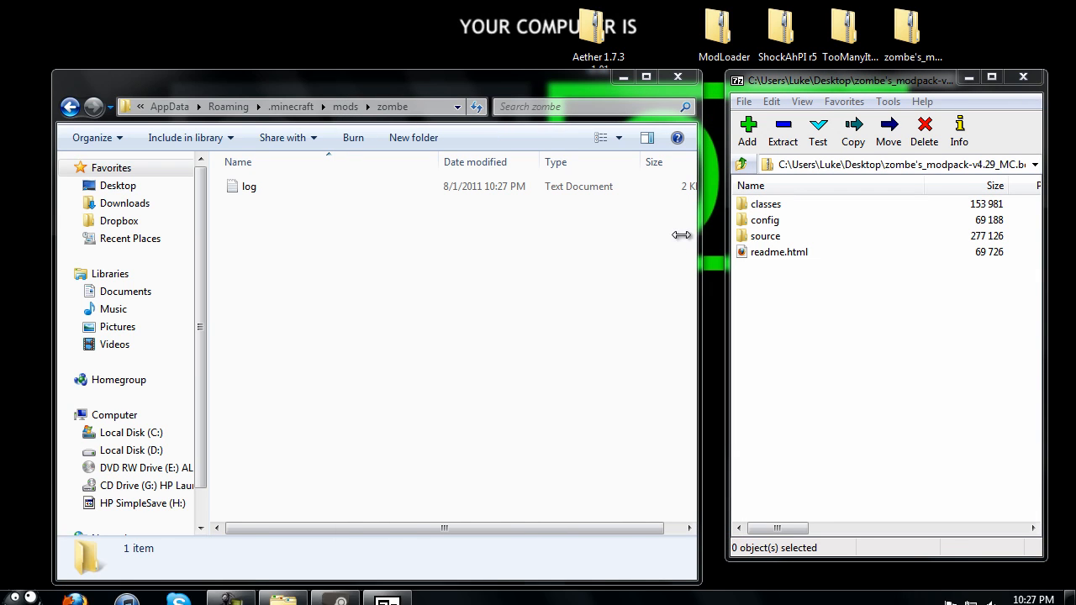
mouse_move(769, 234)
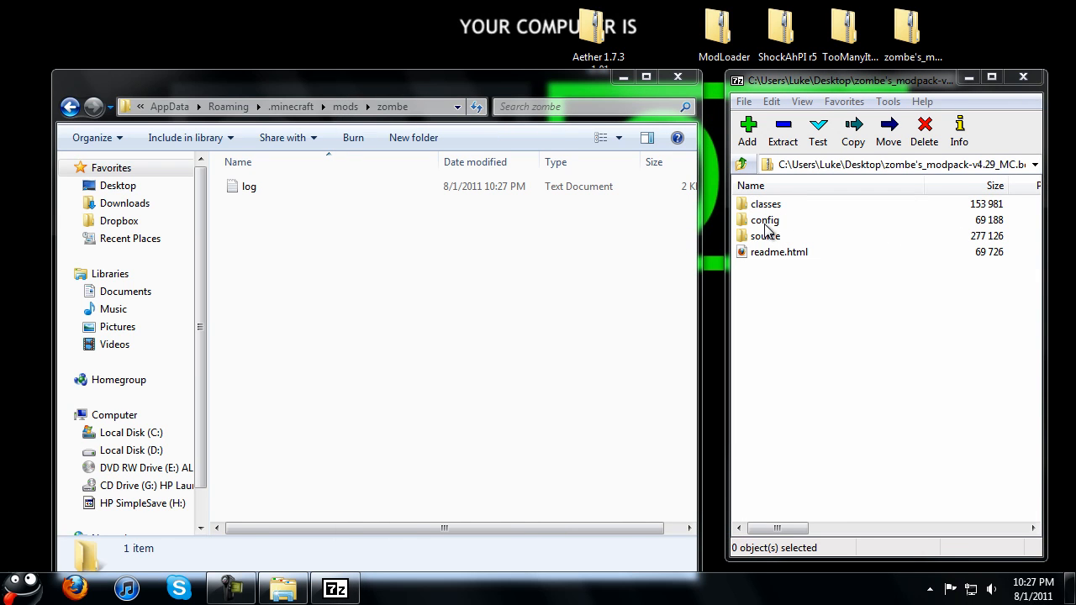
double_click(765, 219)
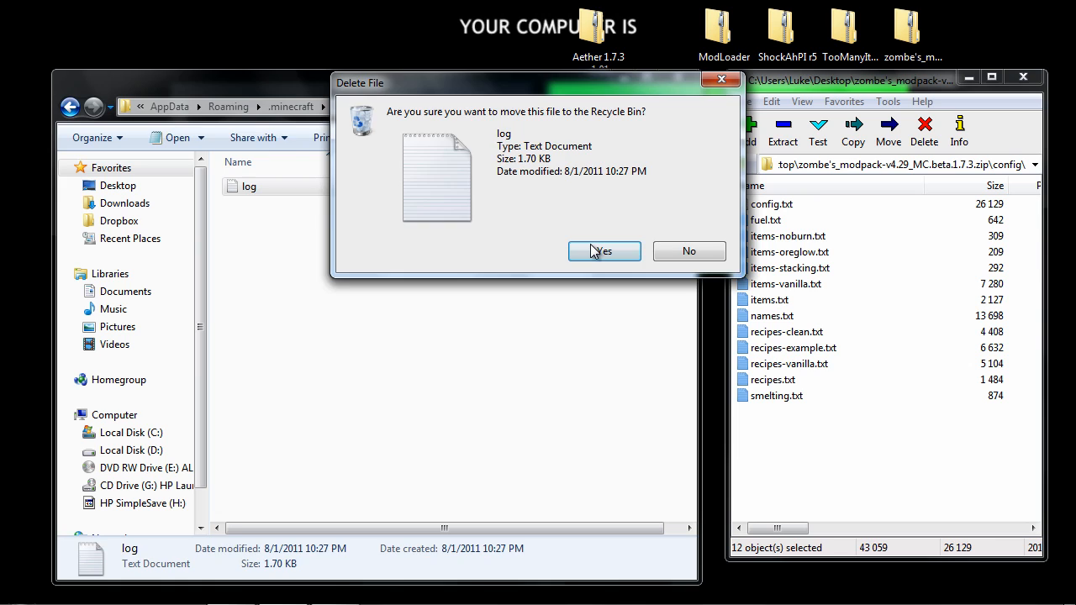
left_click(603, 250)
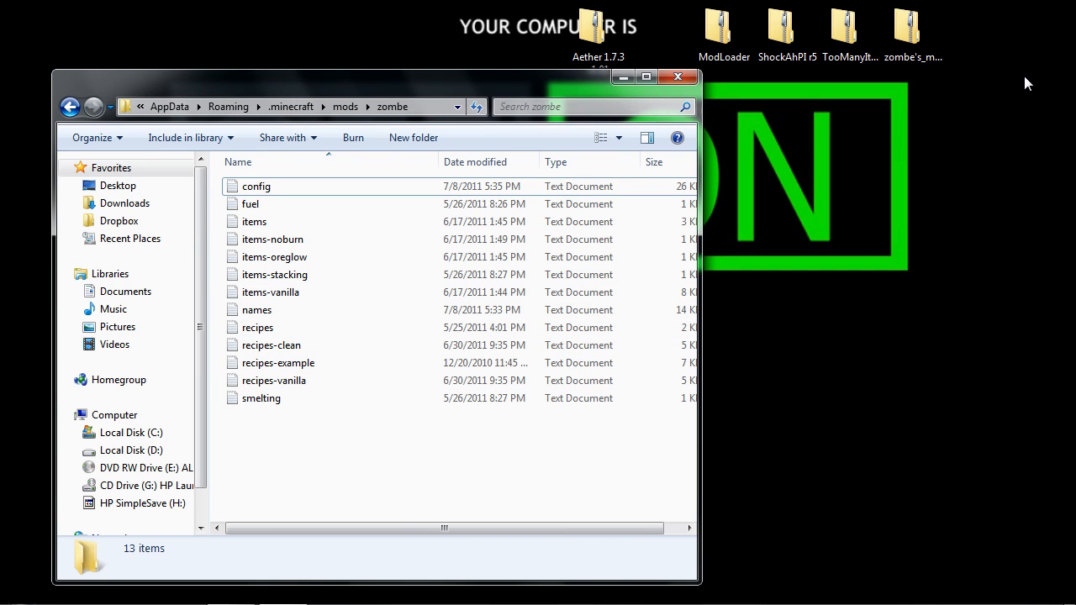
mouse_move(868, 204)
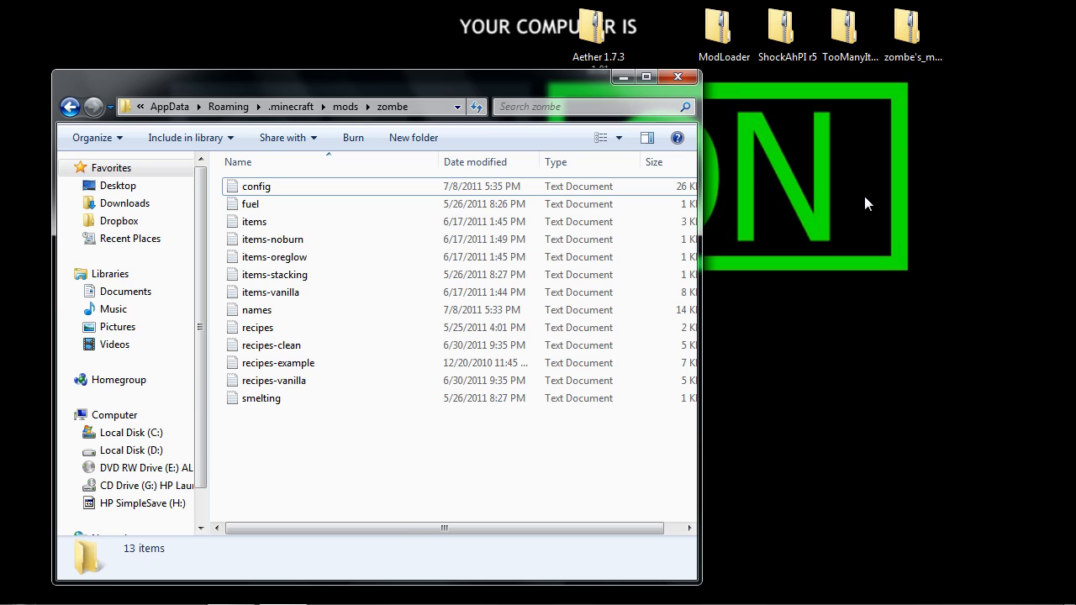
mouse_move(913, 166)
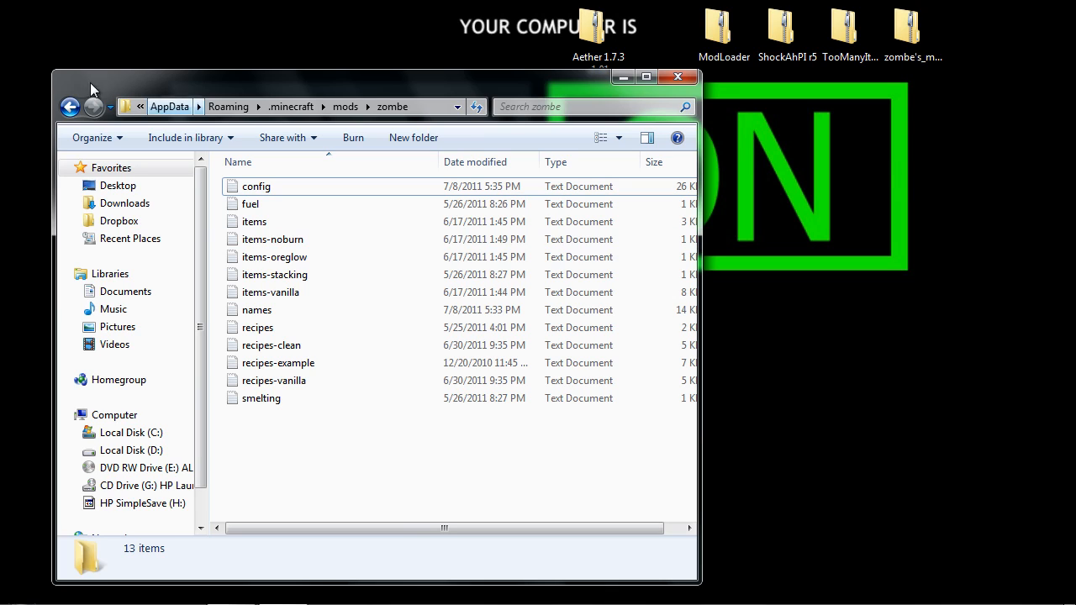
Merge the Aether archive's Resources folder into .minecraft's resources, then close 7-Zip.
left_click(70, 107)
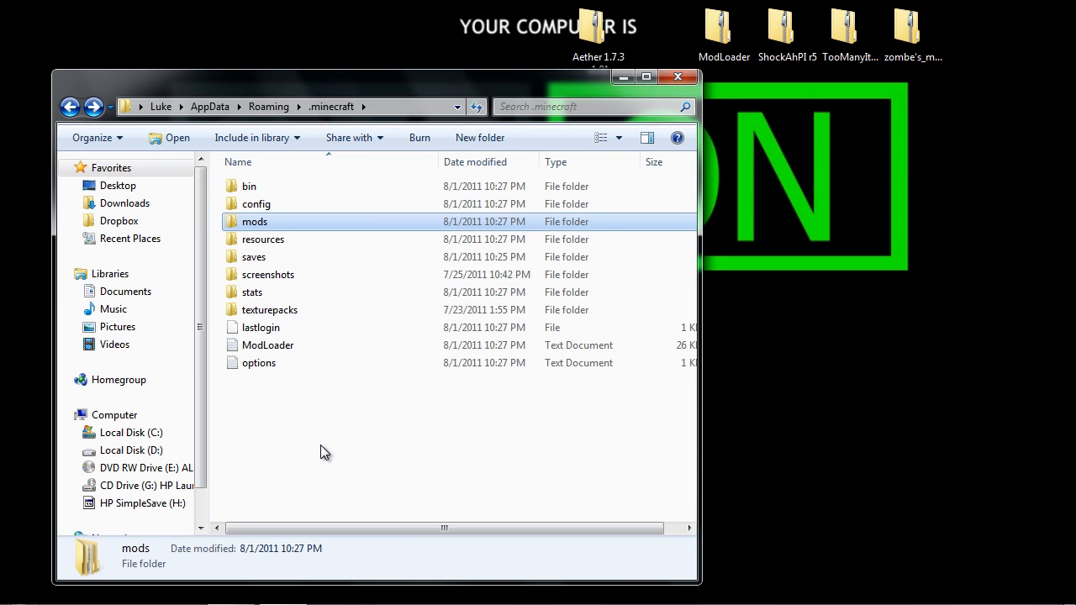
right_click(597, 25)
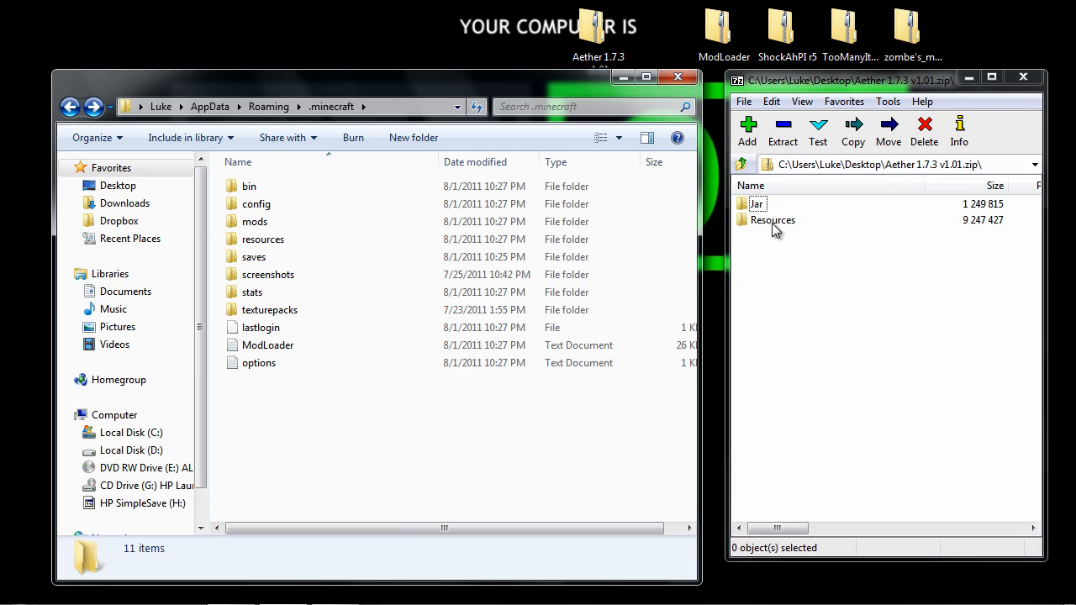
left_click(770, 219)
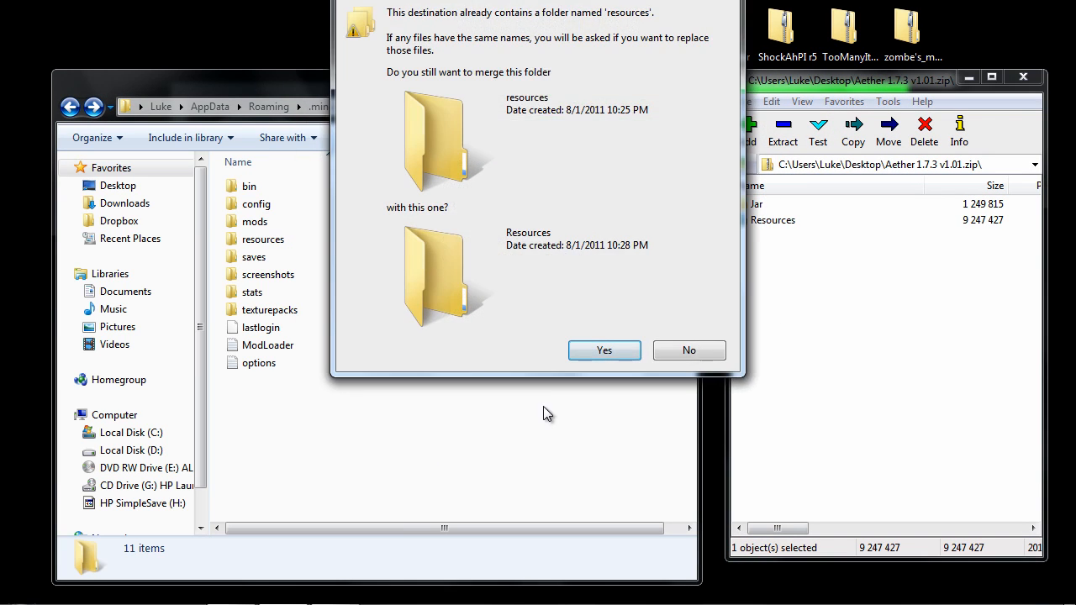
left_click(604, 349)
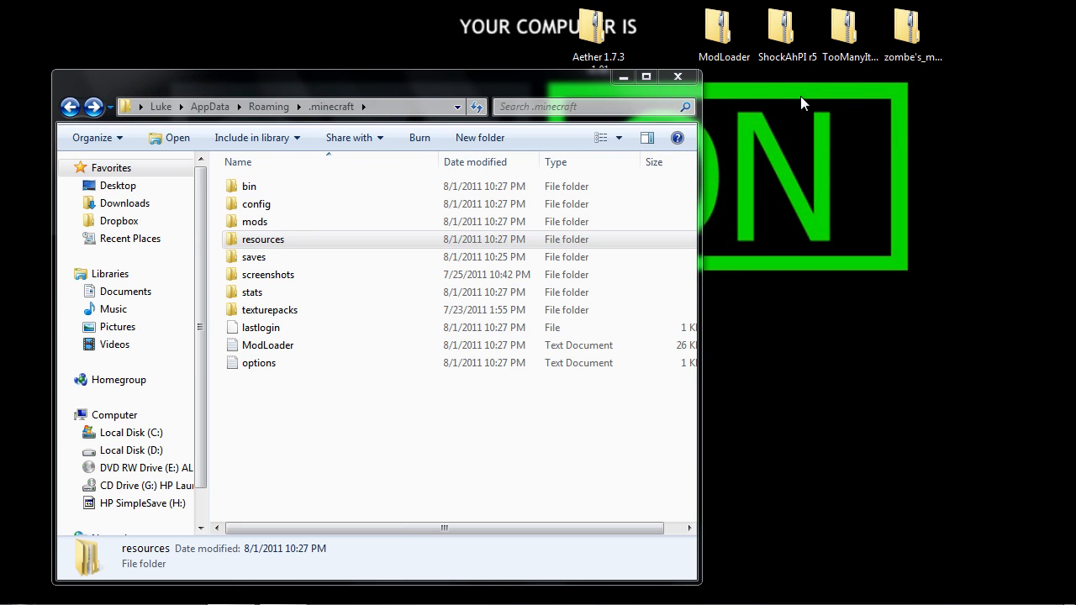
left_click(677, 76)
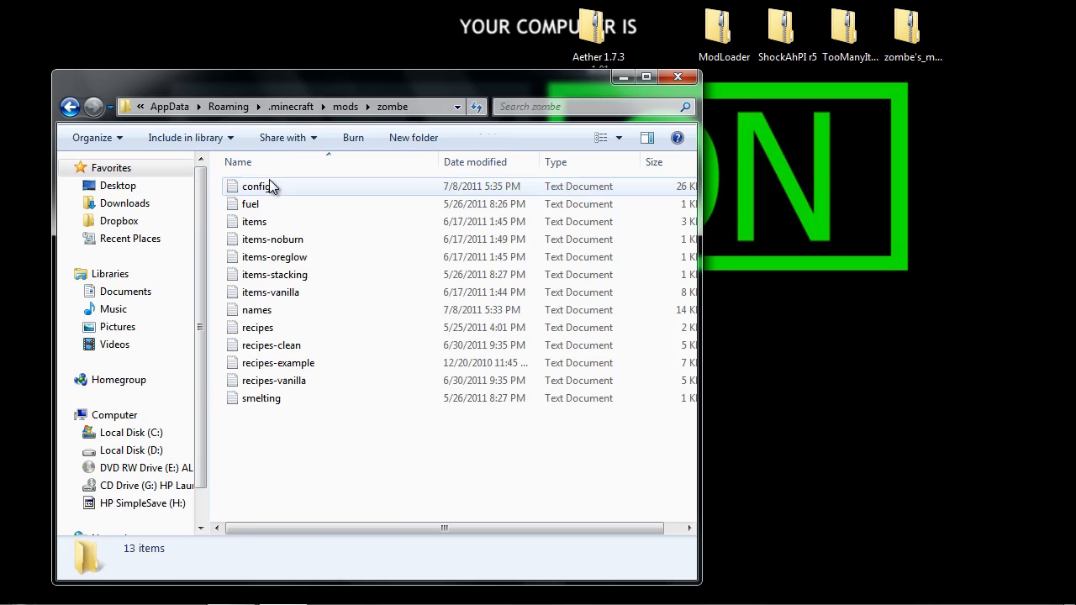
Open zombe's config file in Notepad and scroll down to the fly mod section.
double_click(258, 185)
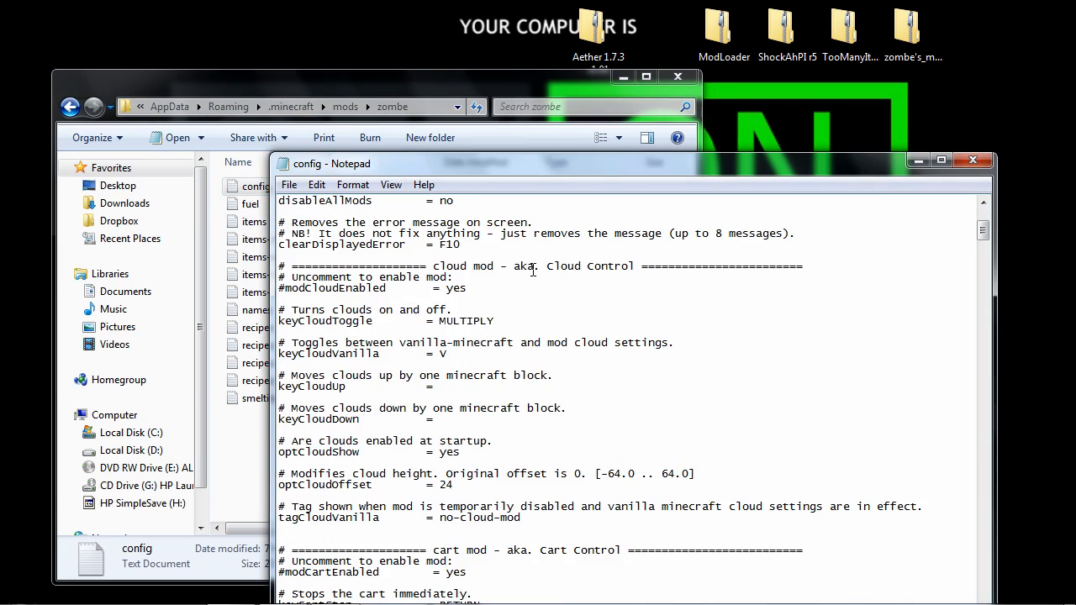
scroll("down", 3)
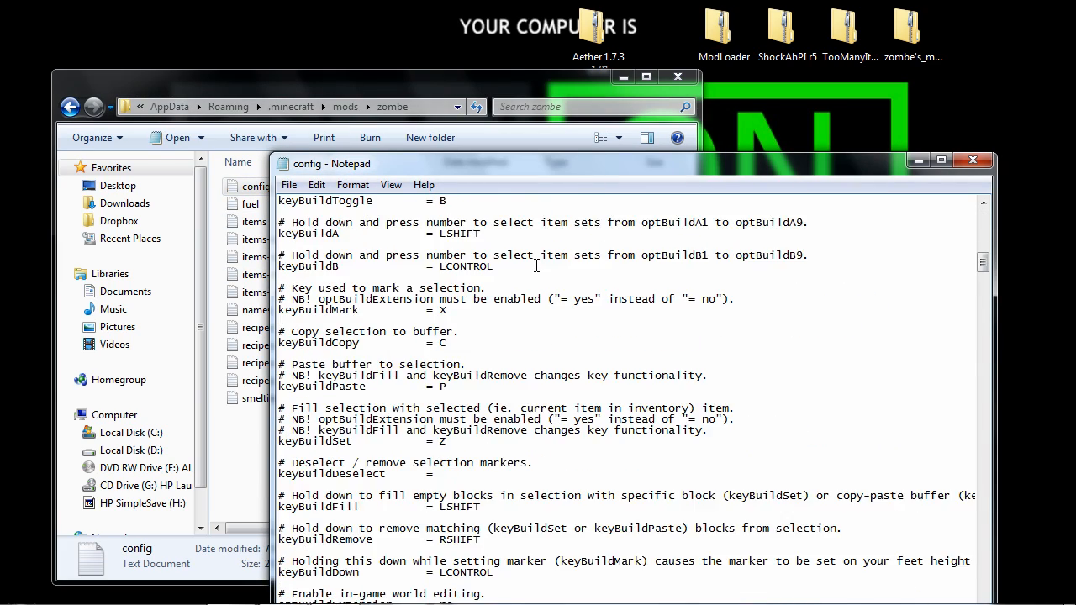
scroll("down", 3)
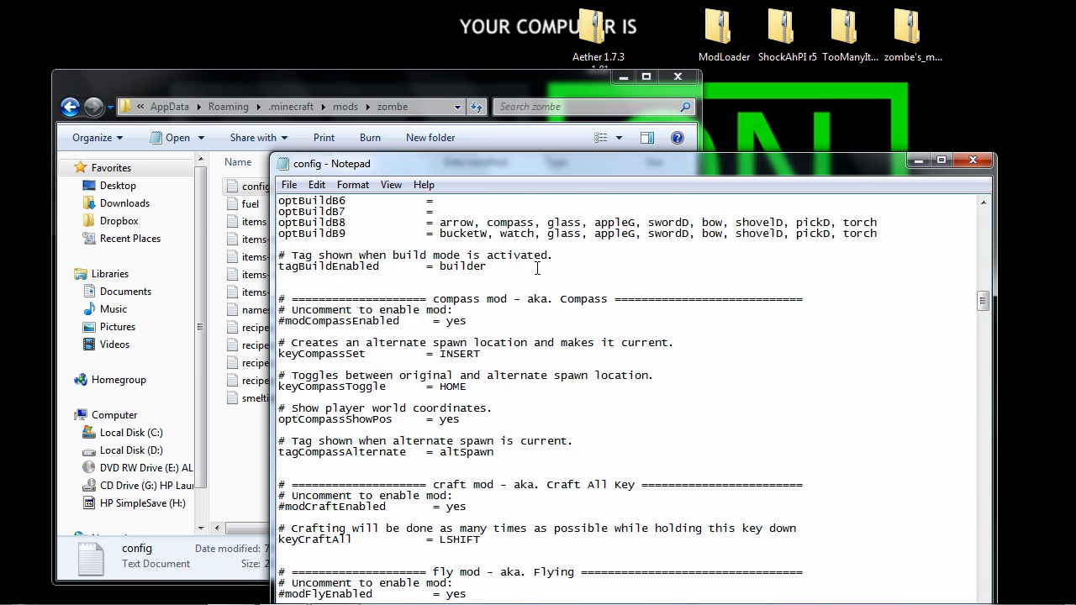
scroll("down", 3)
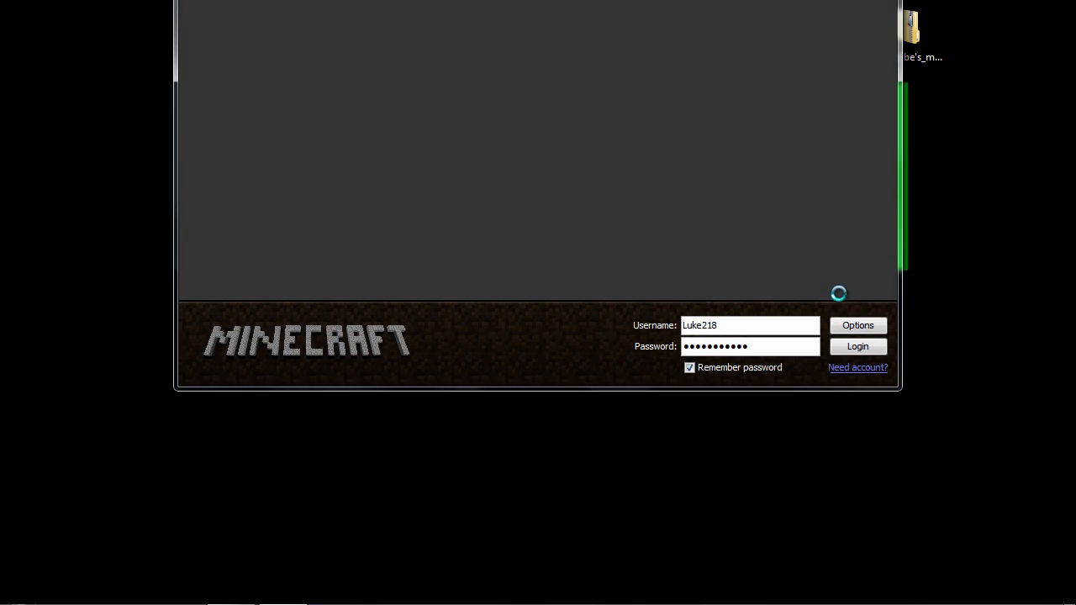
Log in and create a singleplayer world with the default name New World.
left_click(857, 347)
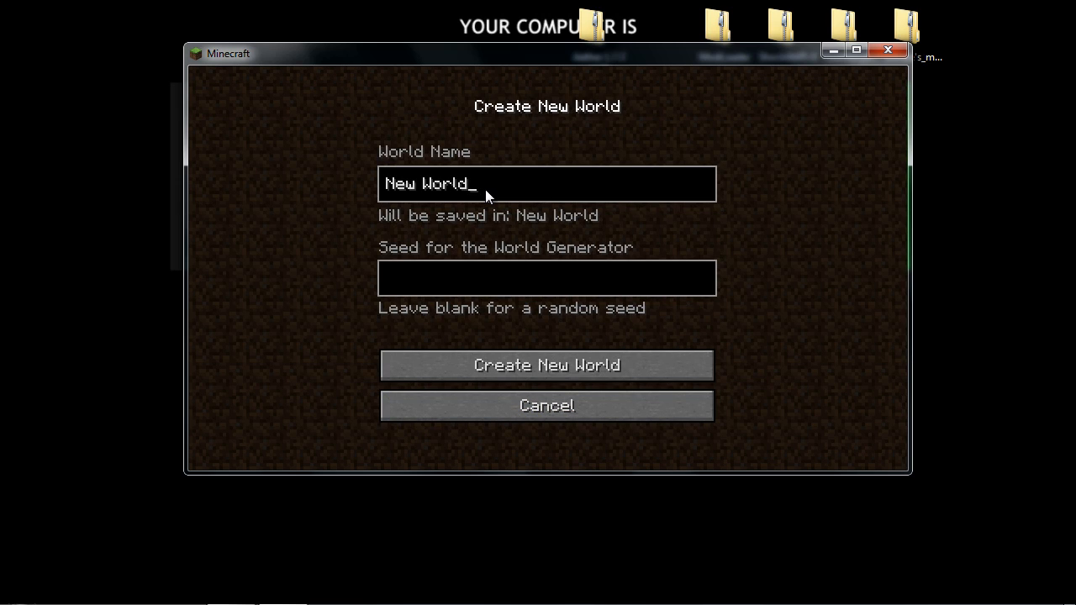
mouse_move(580, 379)
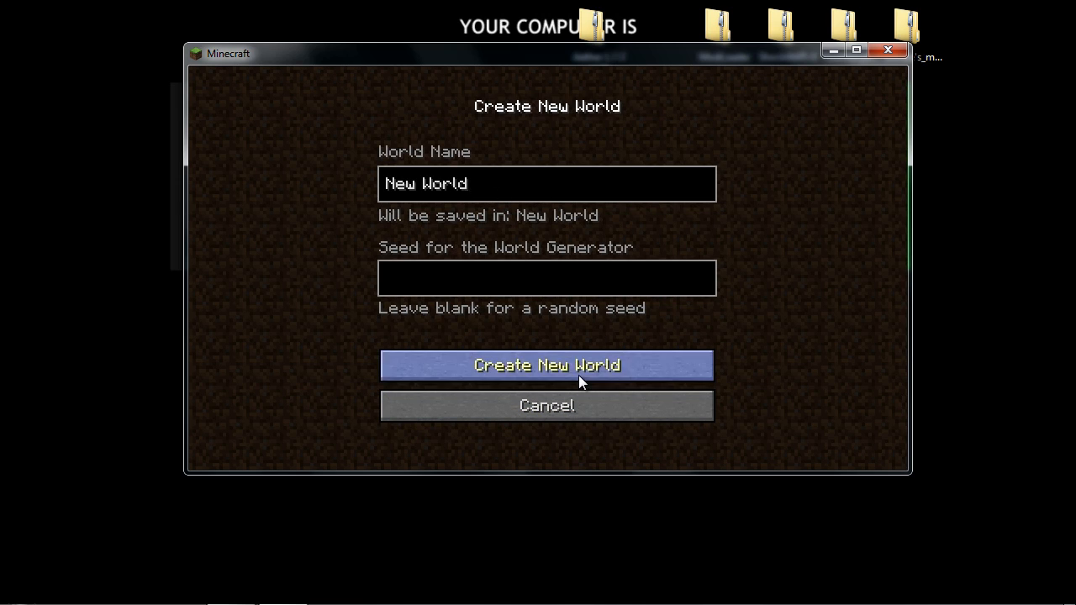
left_click(547, 365)
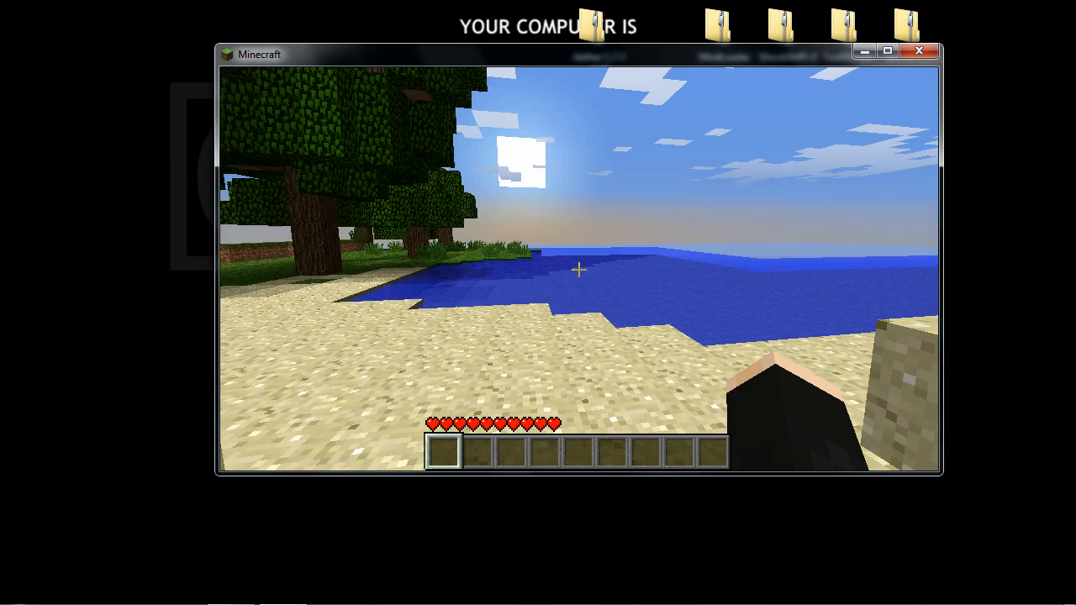
Open the inventory and grab portal blocks from the TooManyItems catalogue.
key("e")
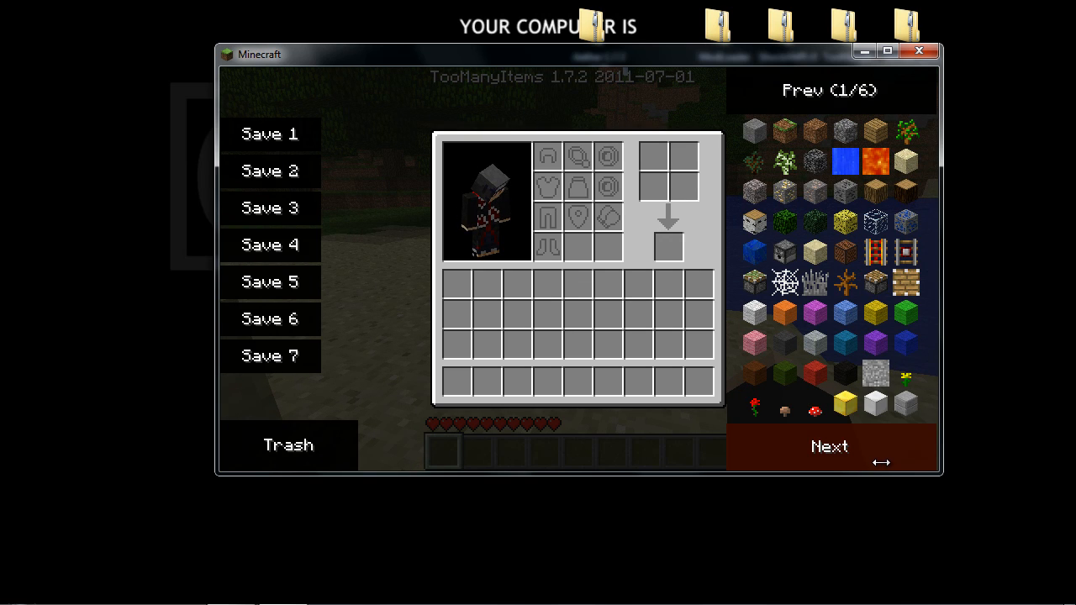
left_click(829, 447)
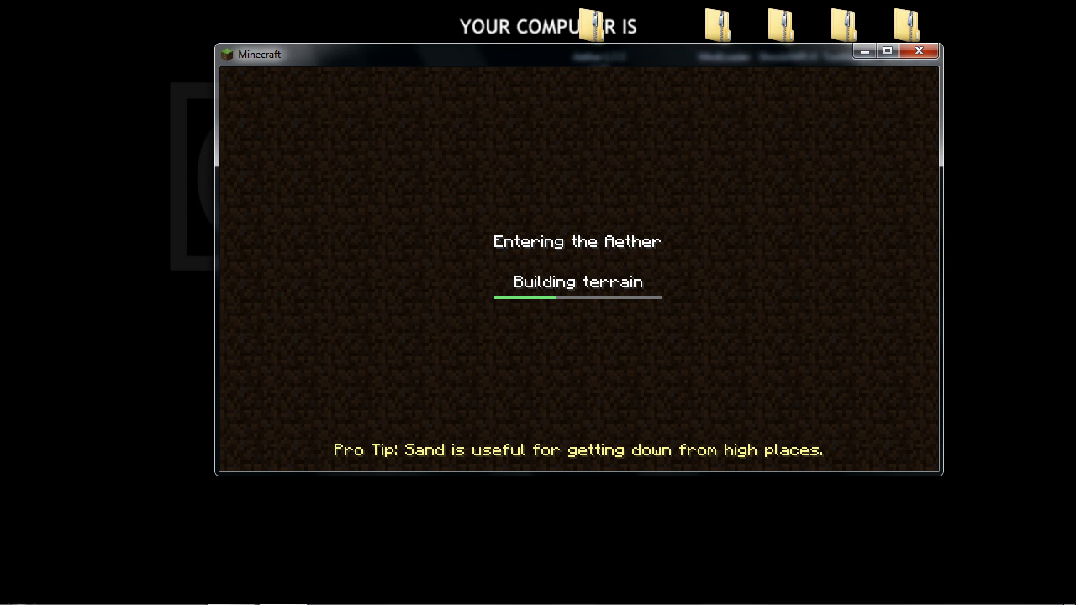
Open and dismiss the Windows Start menu while the Aether terrain loads.
left_click(17, 587)
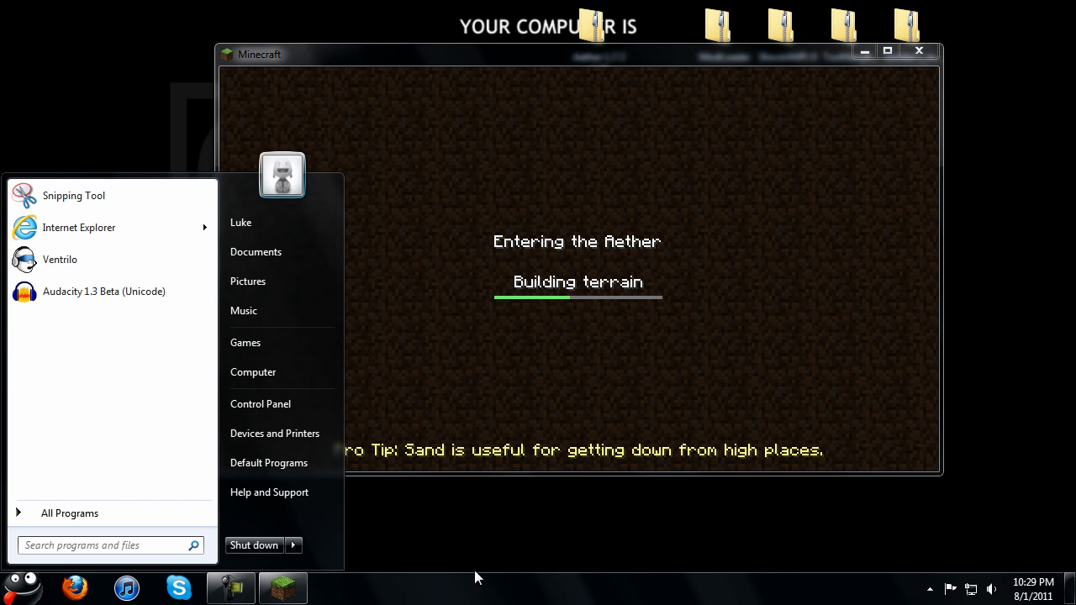
left_click(578, 294)
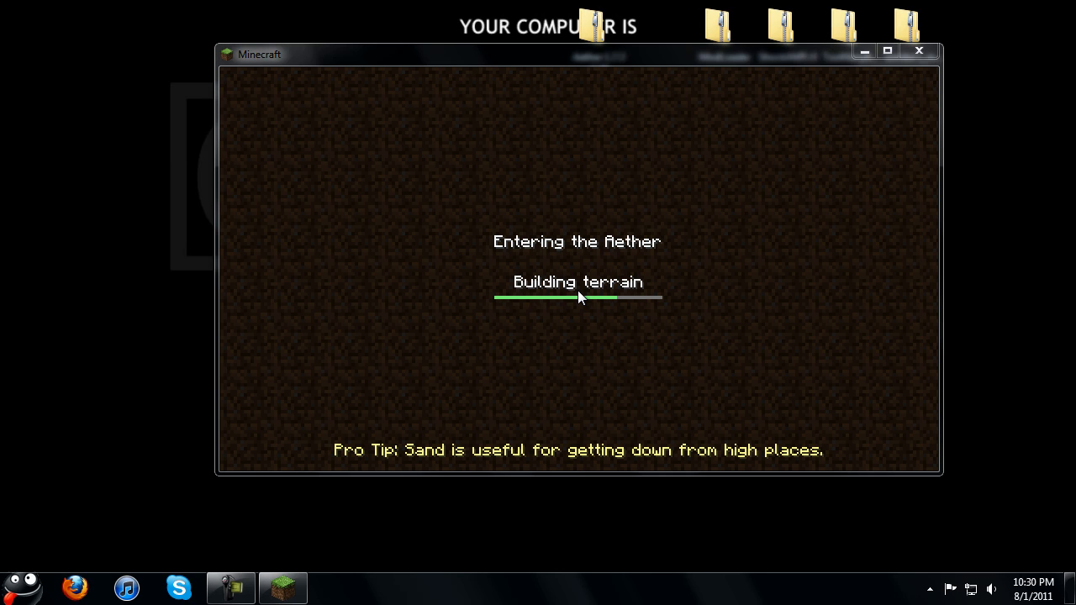
mouse_move(706, 256)
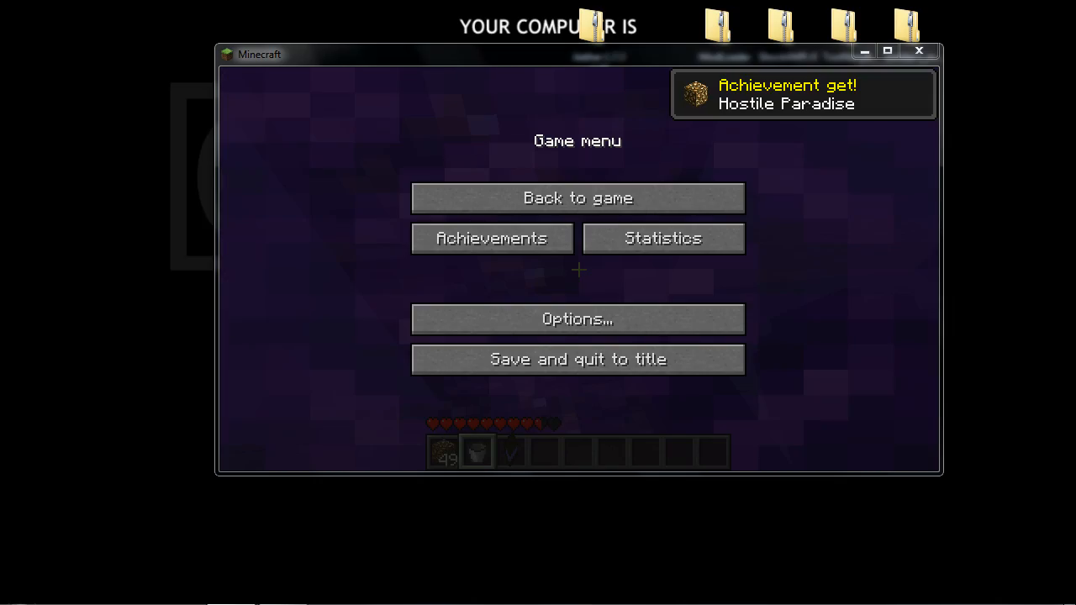
Resume the game in the Aether and switch to the third hotbar item.
left_click(577, 197)
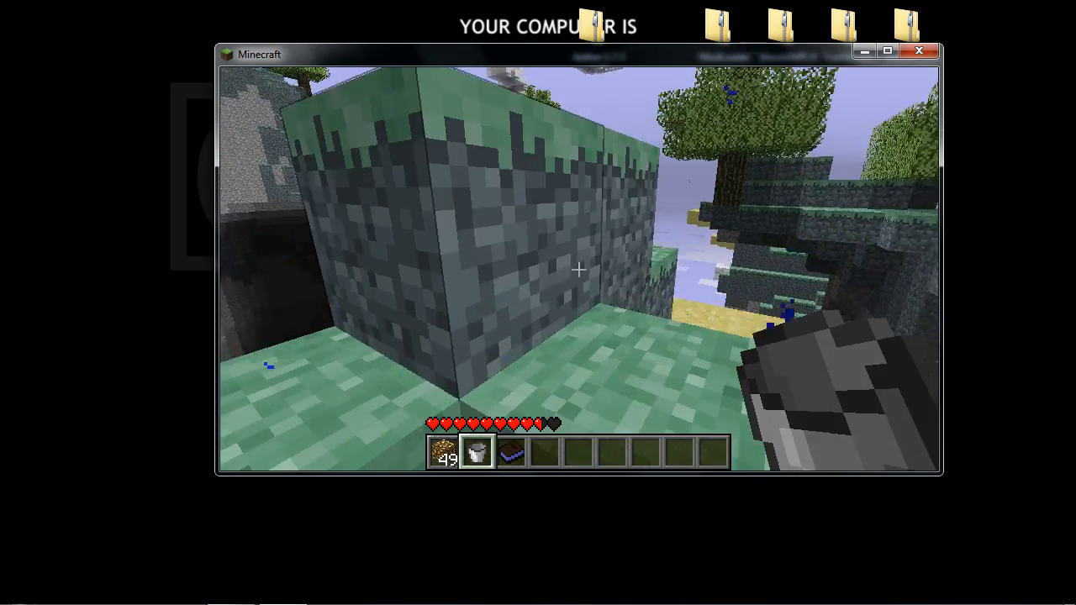
mouse_move(578, 269)
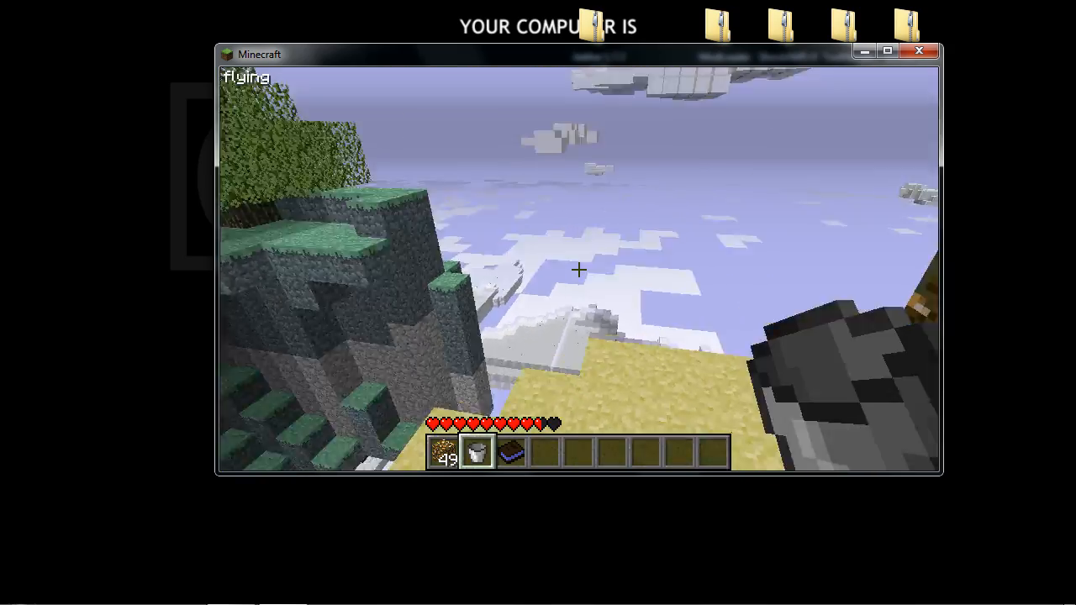
mouse_move(579, 269)
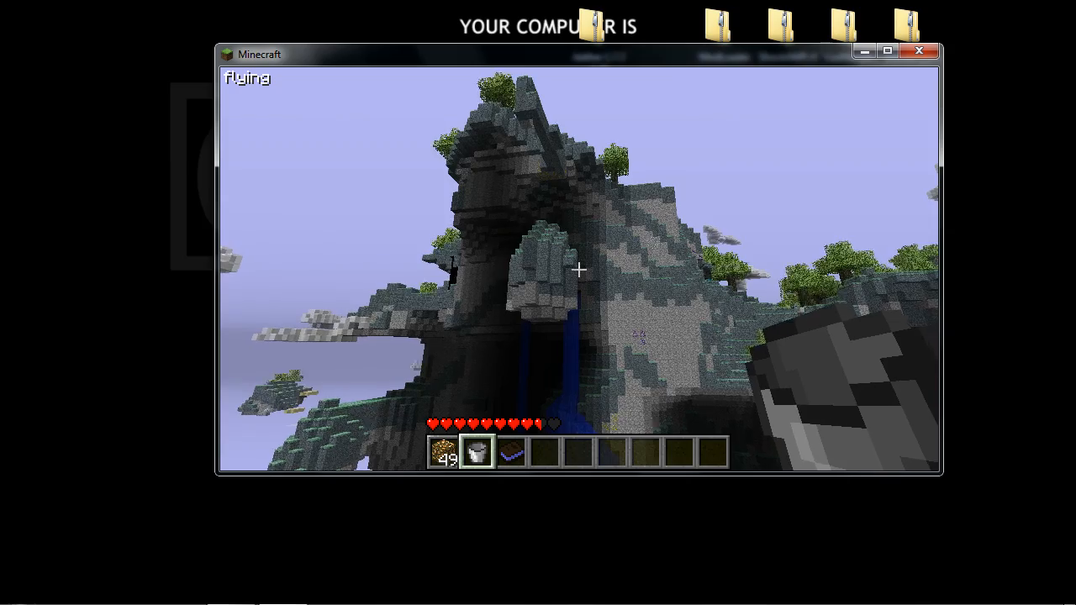
key("e")
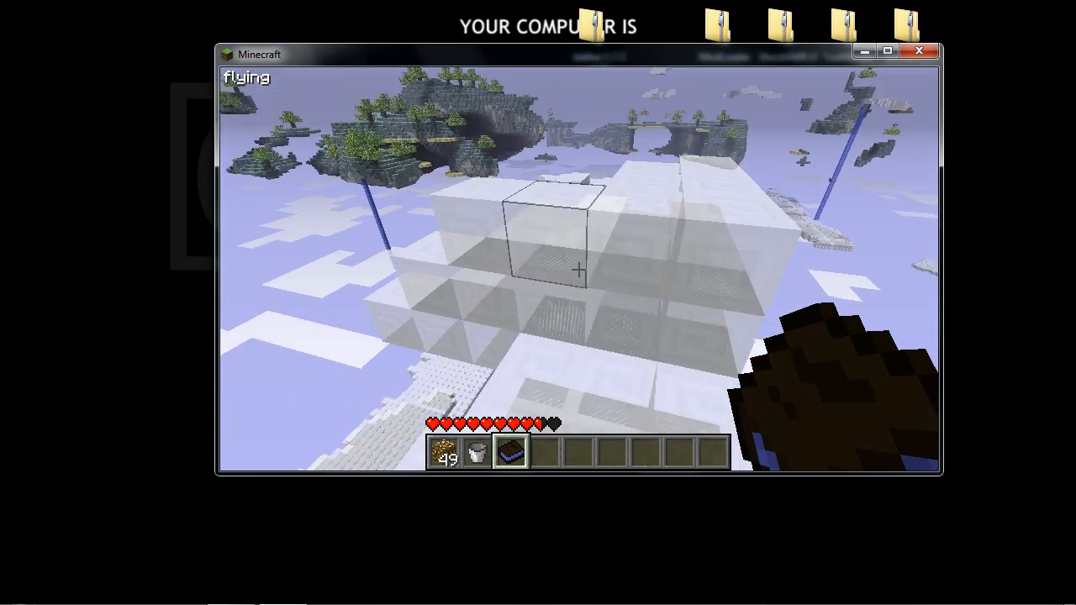
mouse_move(578, 270)
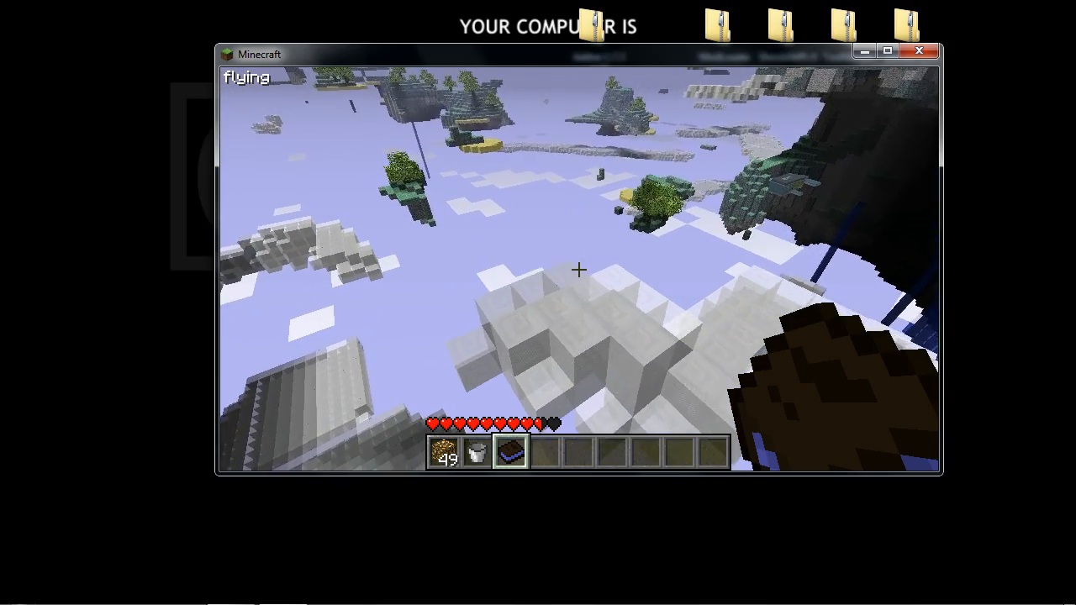
mouse_move(578, 269)
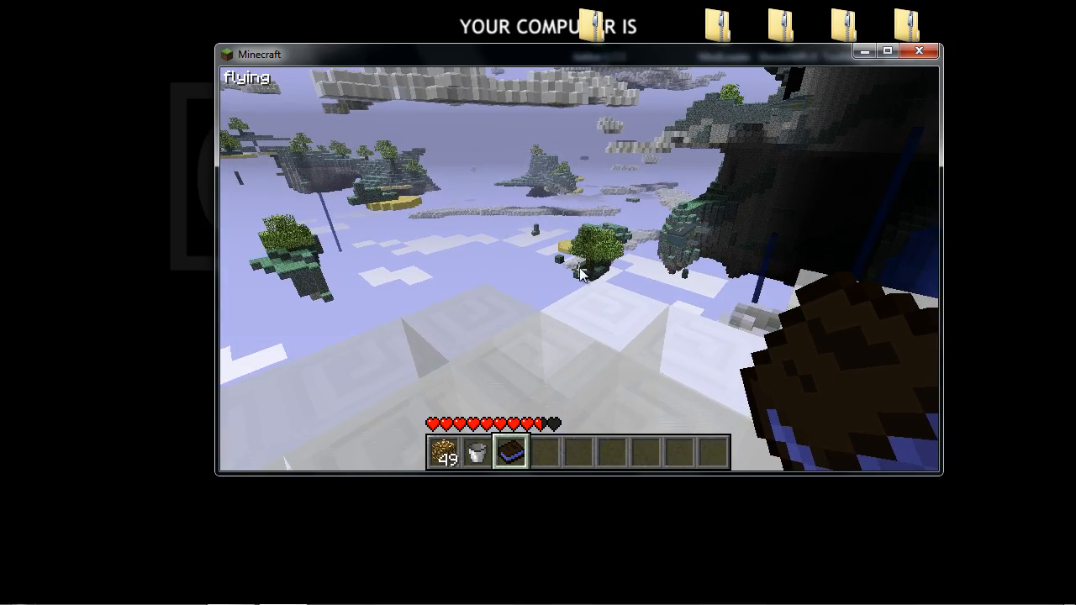